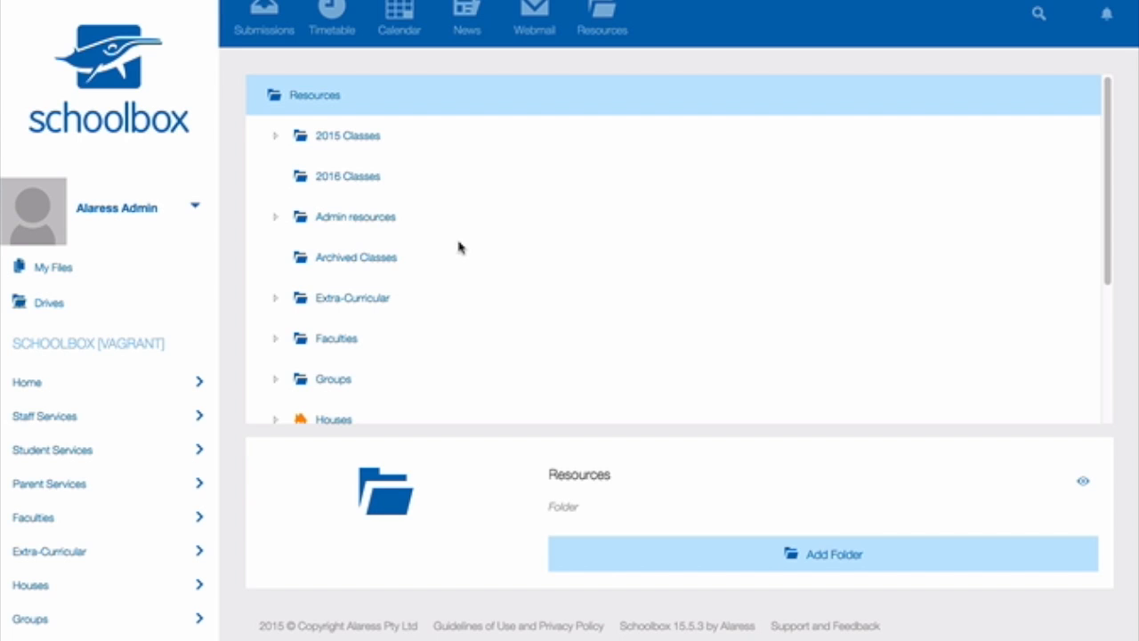
{"action": "mouse_move", "coordinate": [460, 230]}
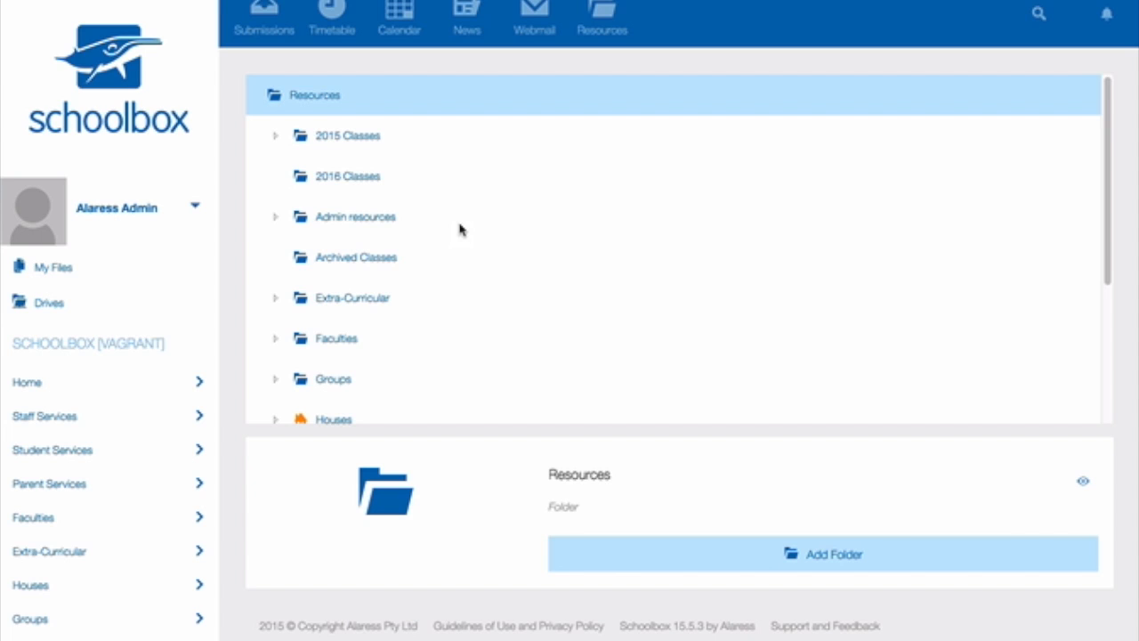
{"action": "mouse_move", "coordinate": [377, 142]}
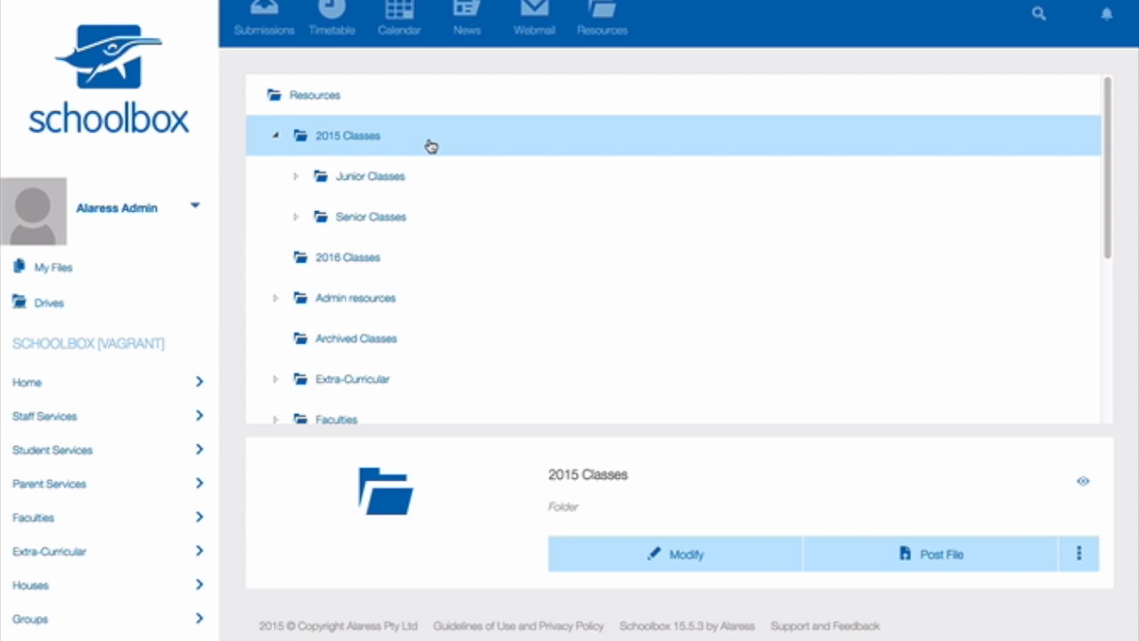
Select the 2016 Classes folder in the sidebar
{"action": "left_click", "coordinate": [336, 258]}
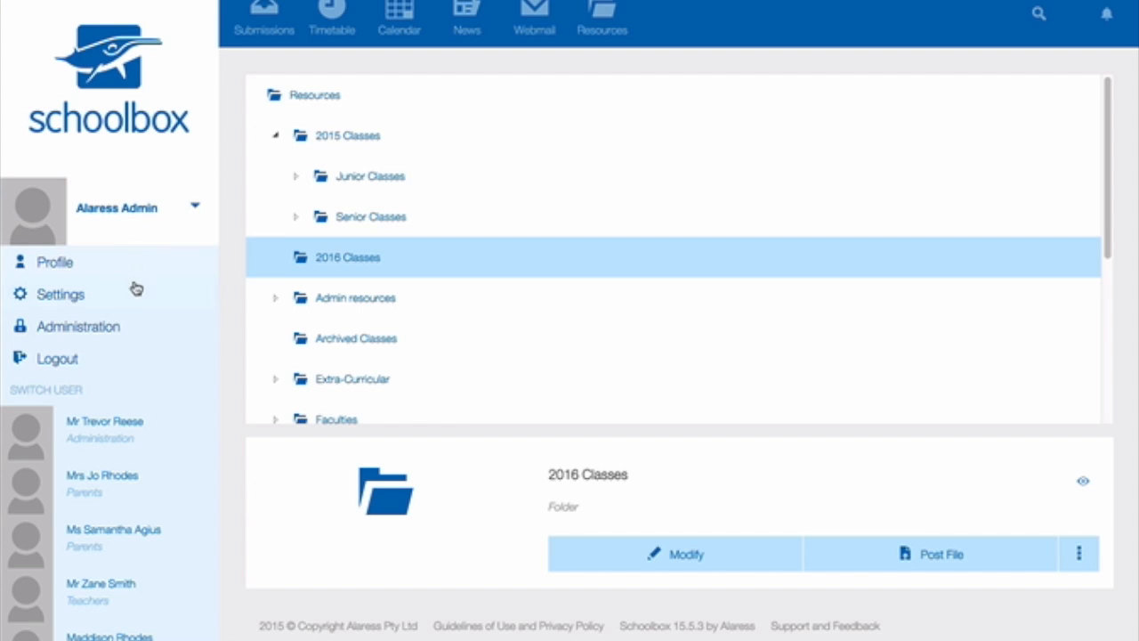
Go to Administration and show the Rollover tab
{"action": "left_click", "coordinate": [77, 325]}
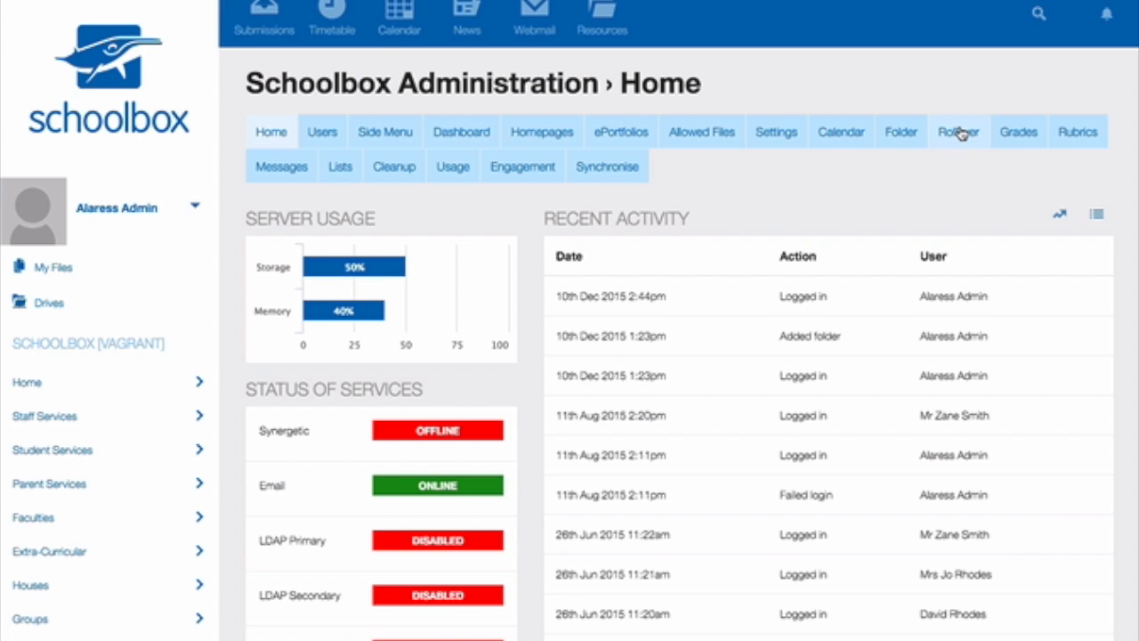
{"action": "left_click", "coordinate": [960, 131]}
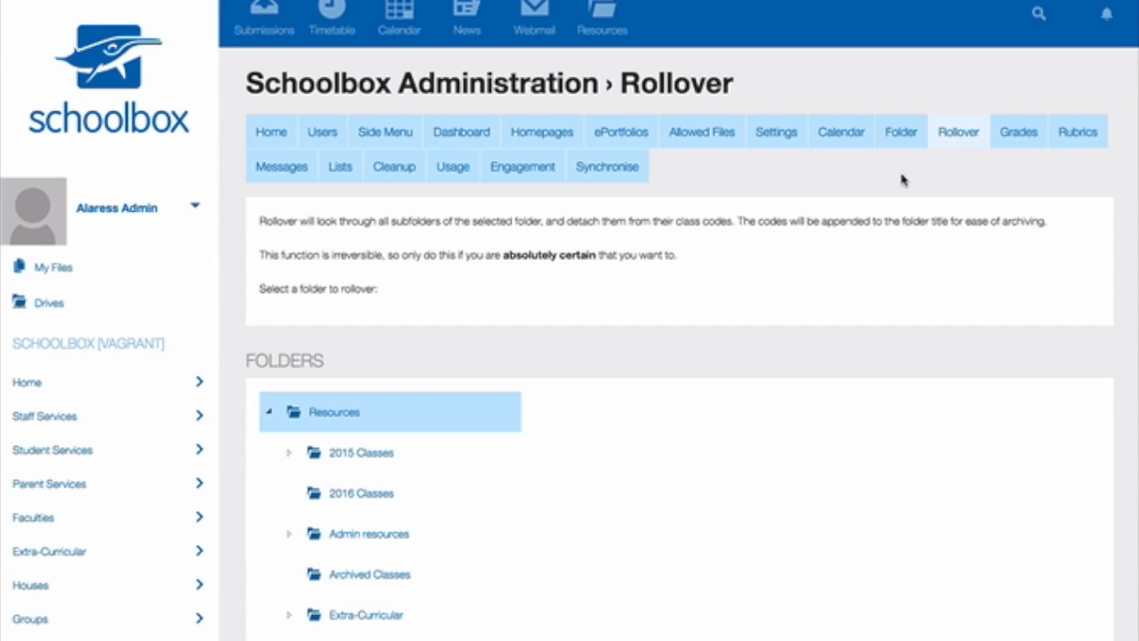
Pick 2015 Classes in the Folders tree, loading its 237 classes
{"action": "left_click", "coordinate": [388, 456]}
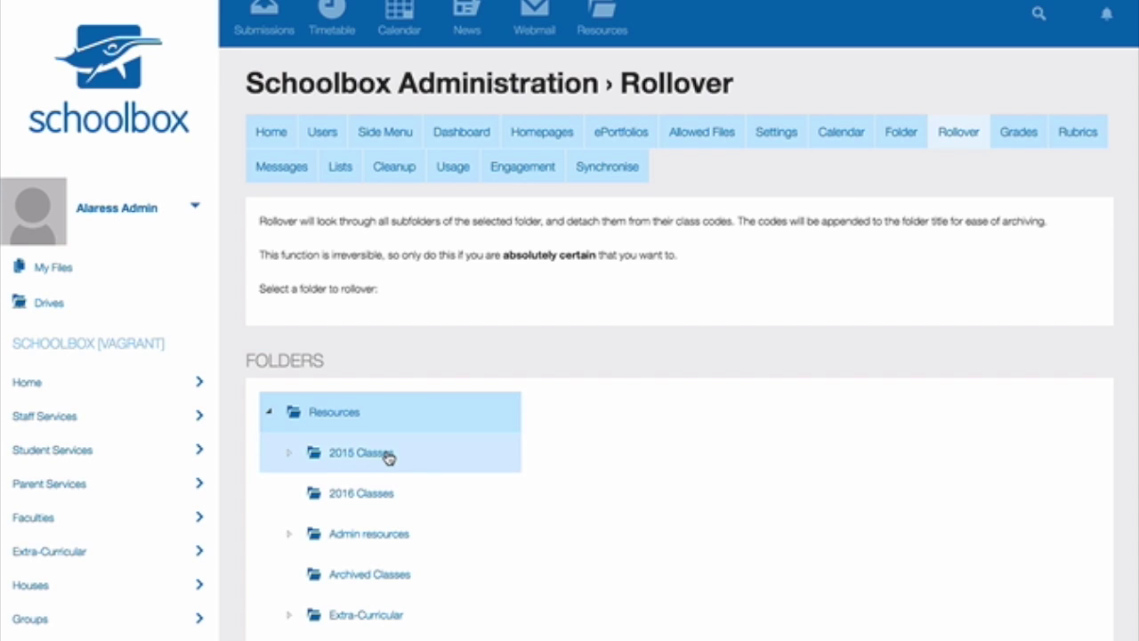
{"action": "left_click", "coordinate": [386, 455]}
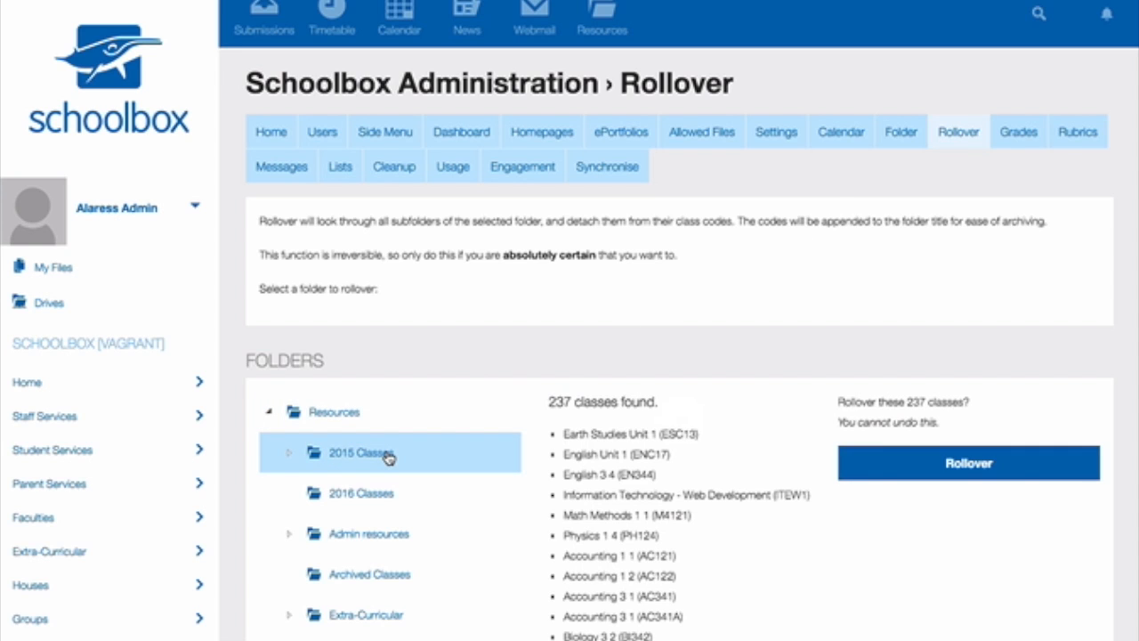
{"action": "mouse_move", "coordinate": [396, 457]}
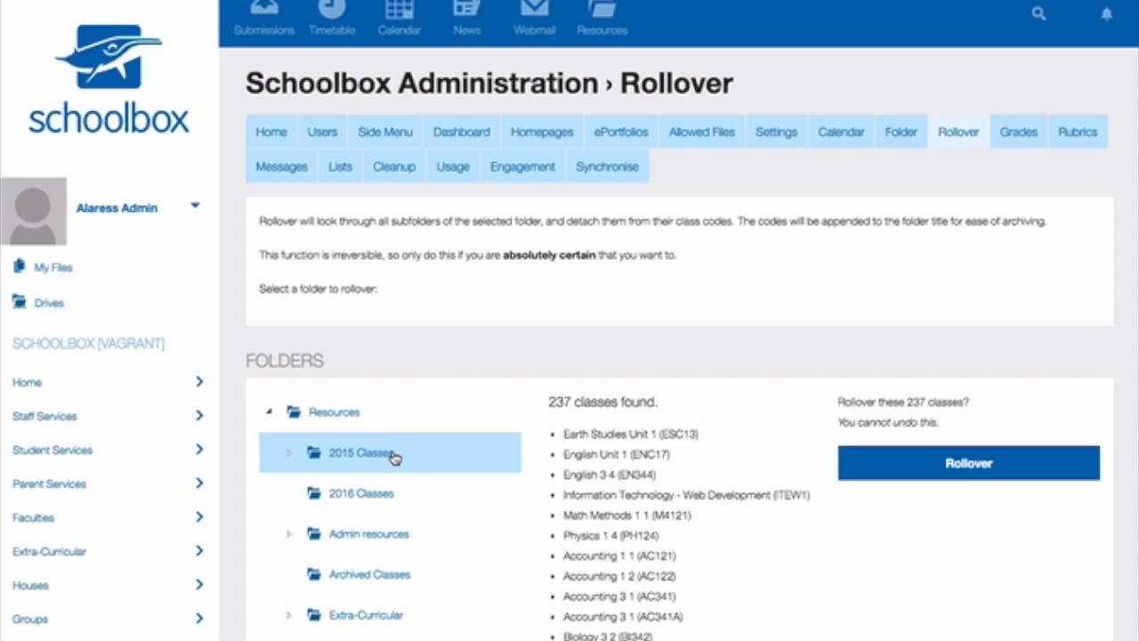
{"action": "mouse_move", "coordinate": [438, 457]}
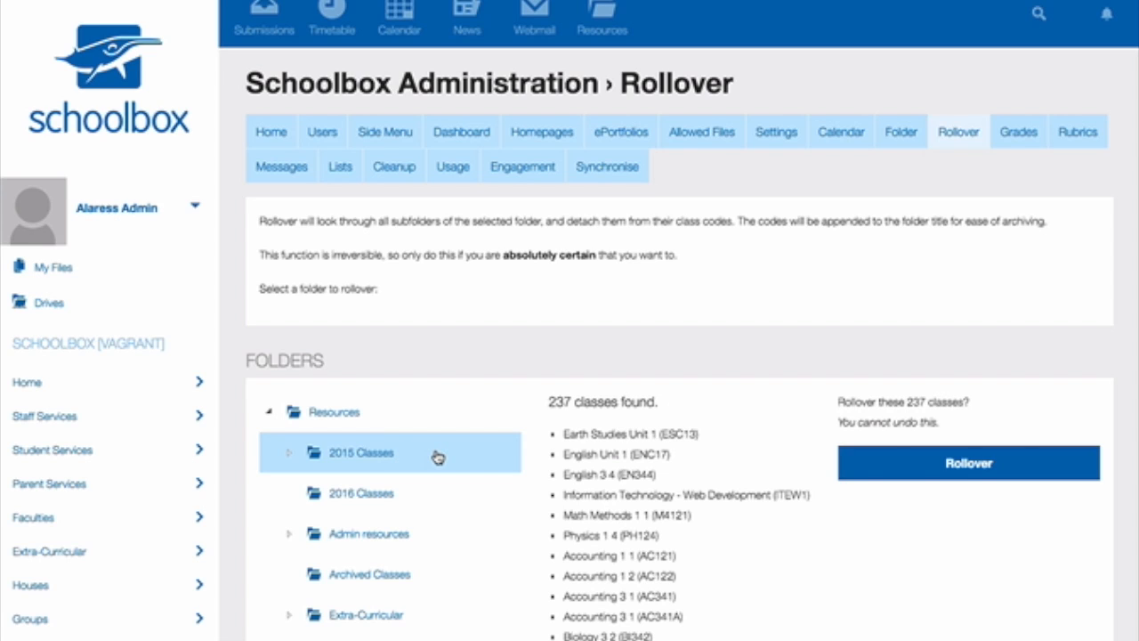